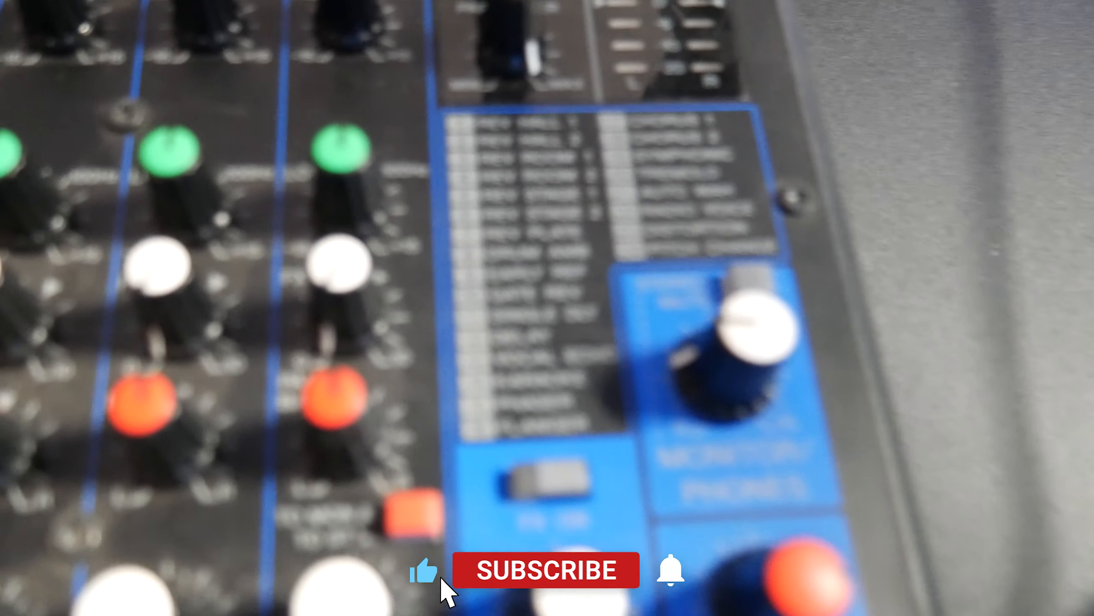
pyautogui.click(542, 569)
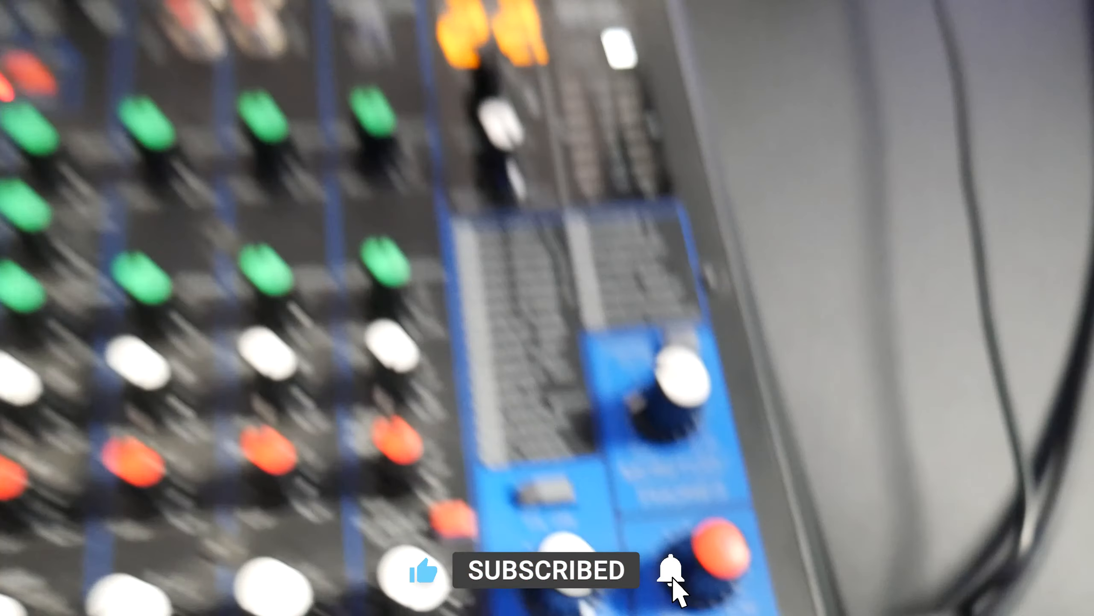
pyautogui.click(670, 574)
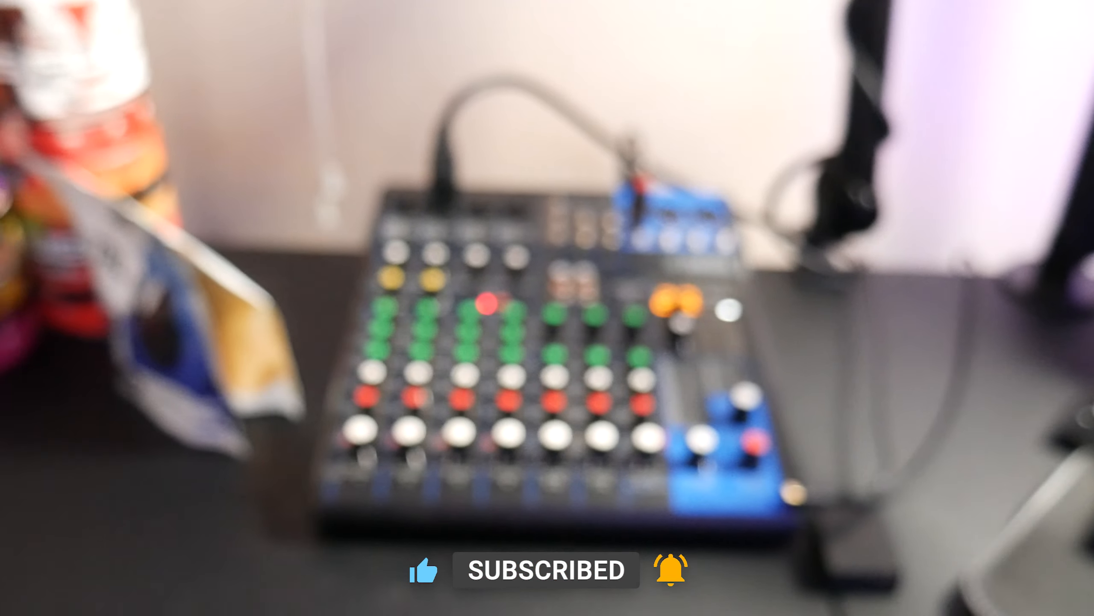